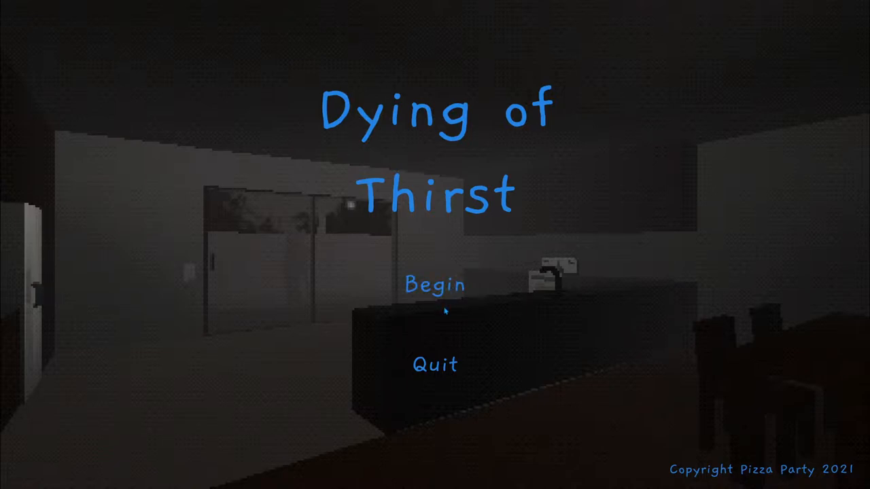
{"action": "mouse_move", "coordinate": [683, 408]}
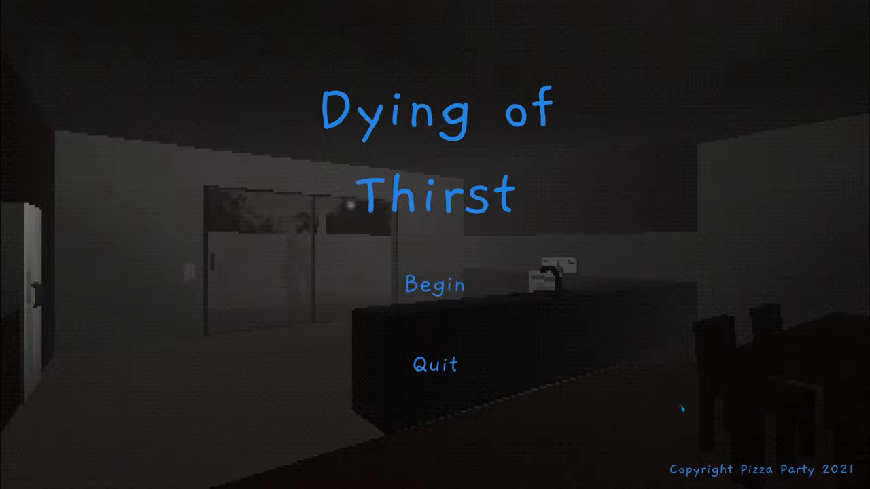
{"action": "mouse_move", "coordinate": [539, 204]}
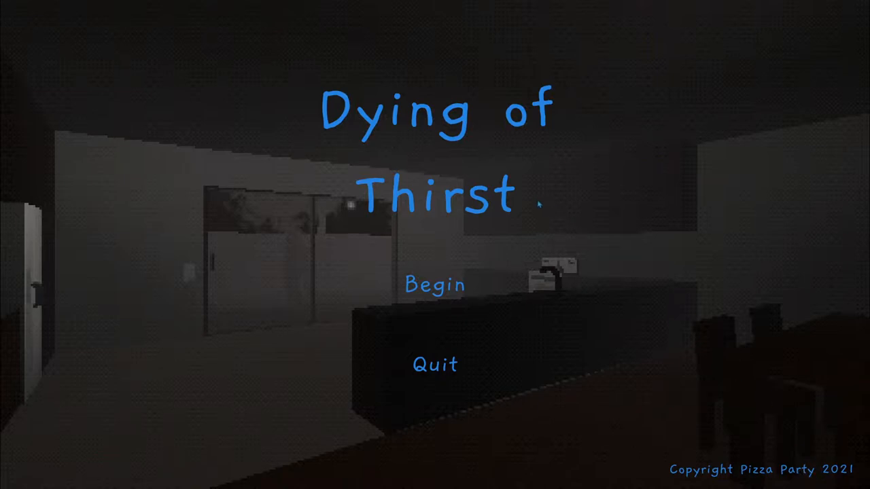
{"action": "mouse_move", "coordinate": [435, 284]}
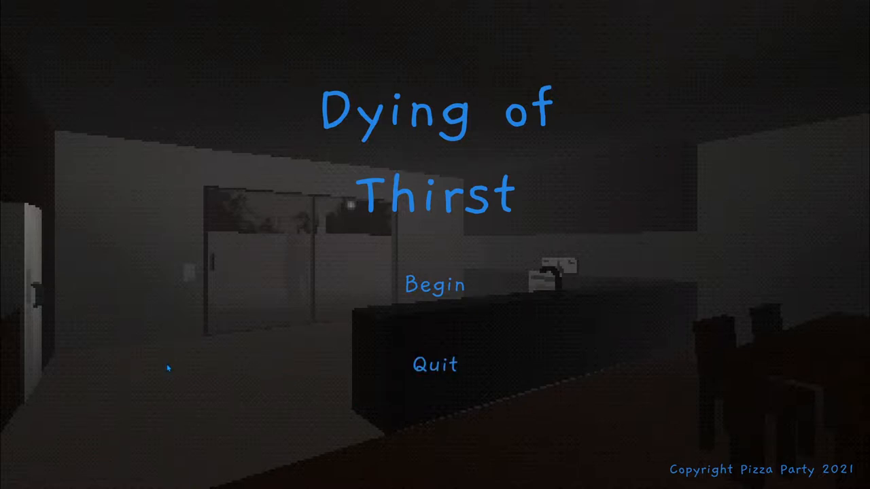
{"action": "left_click", "coordinate": [435, 285]}
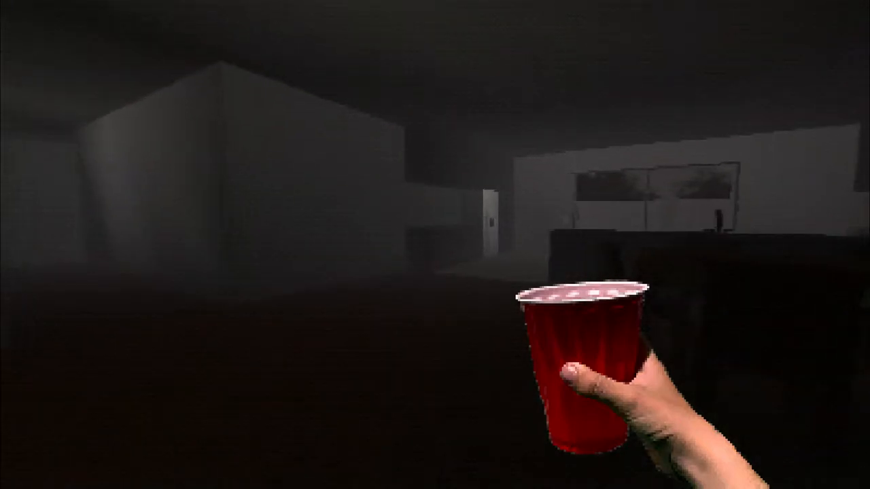
{"action": "mouse_move", "coordinate": [434, 244]}
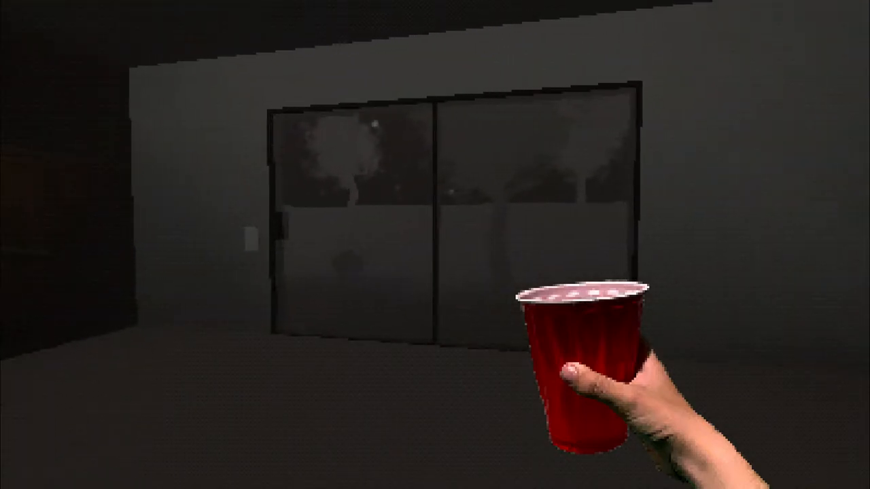
{"action": "mouse_move", "coordinate": [435, 245]}
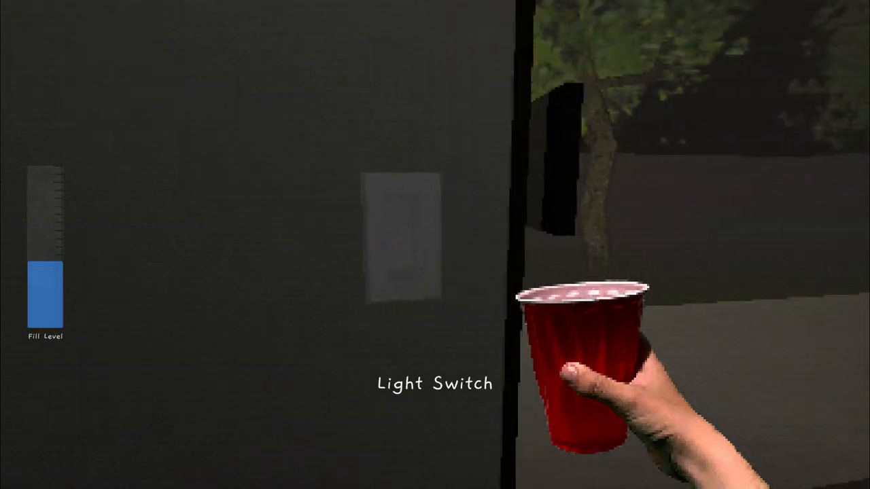
{"action": "left_click", "coordinate": [401, 231]}
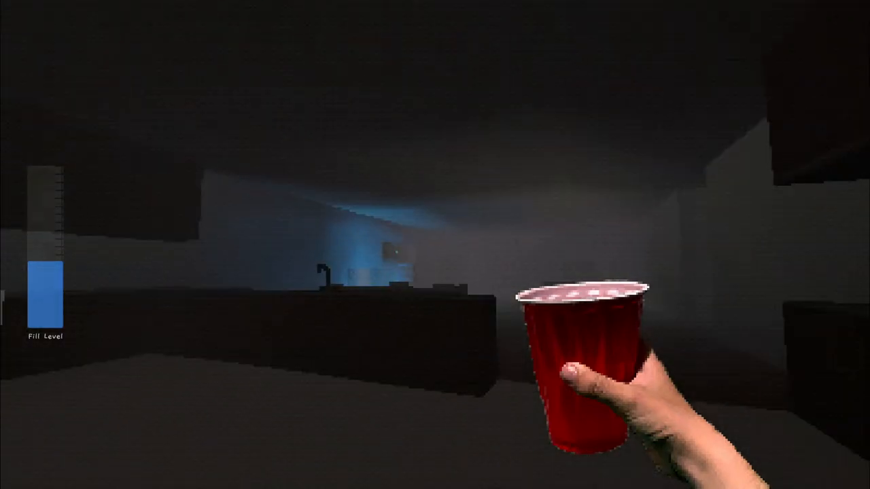